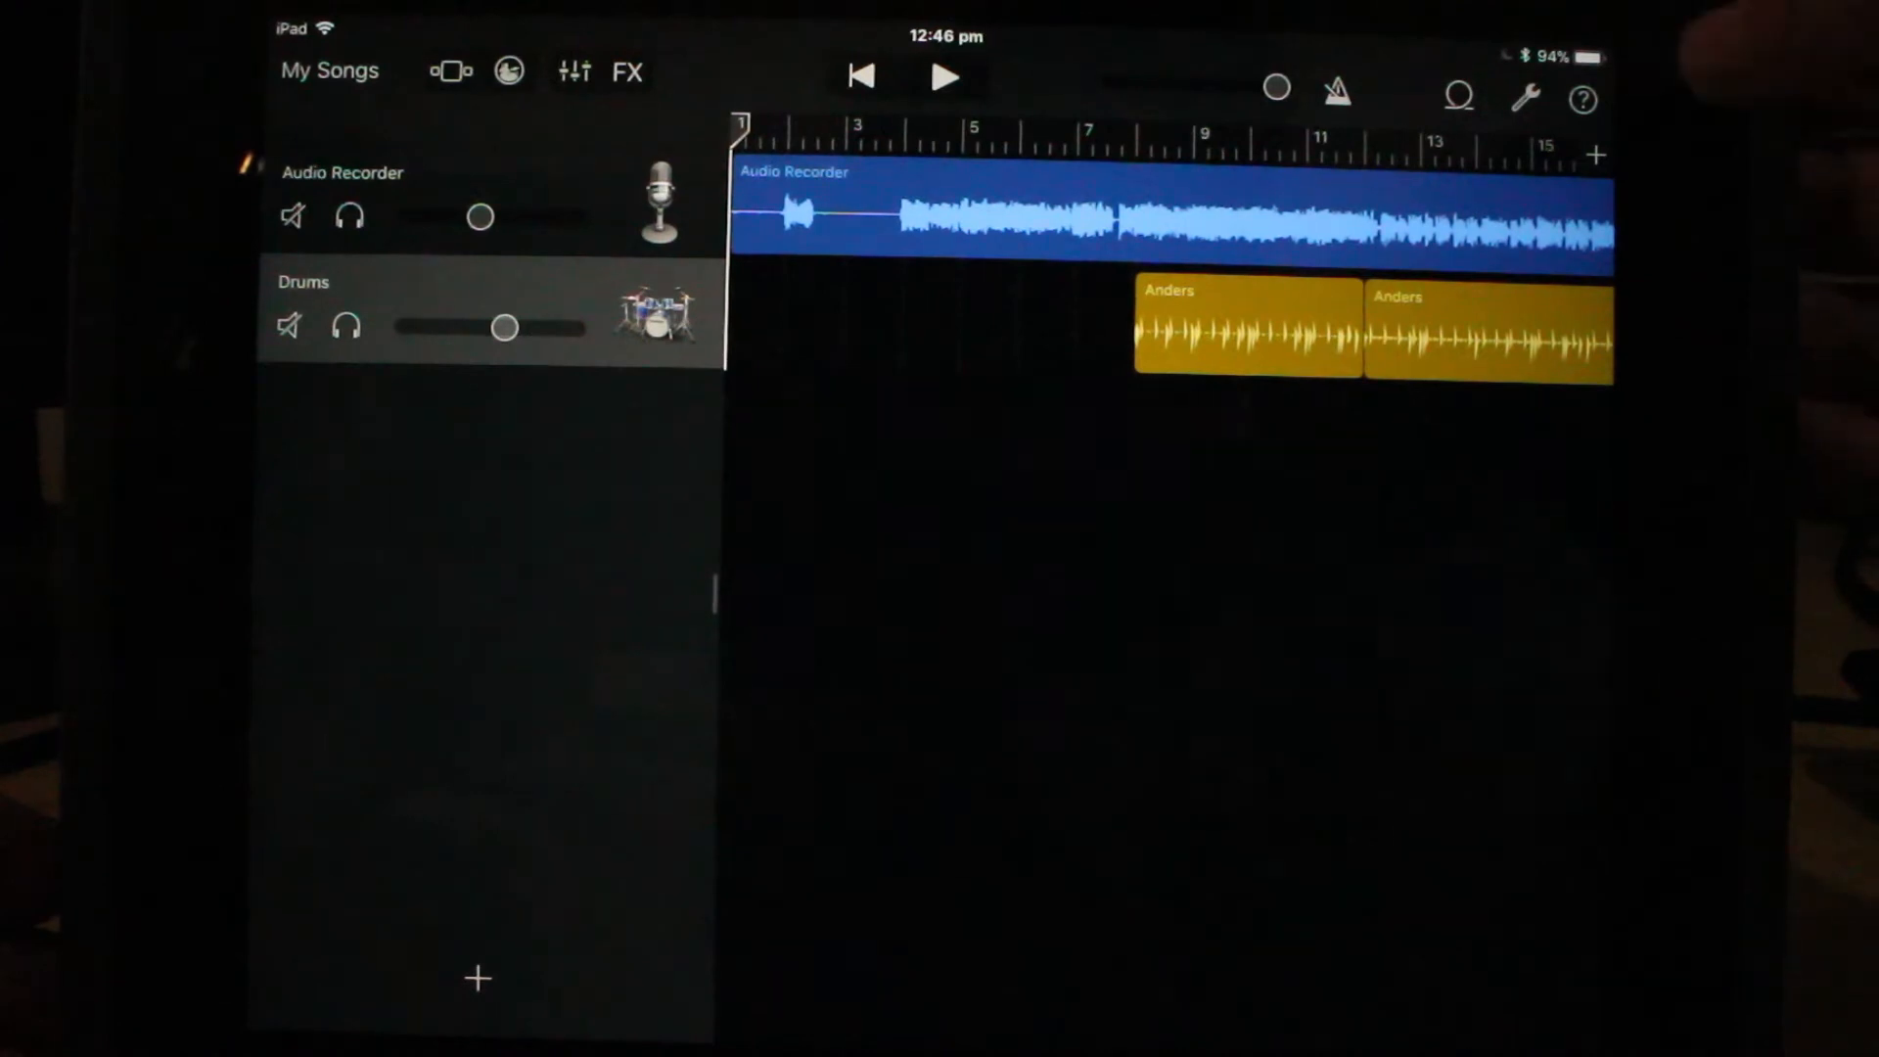
Step: Open the song settings showing tempo 116, 4/4 time and C major
click(1525, 98)
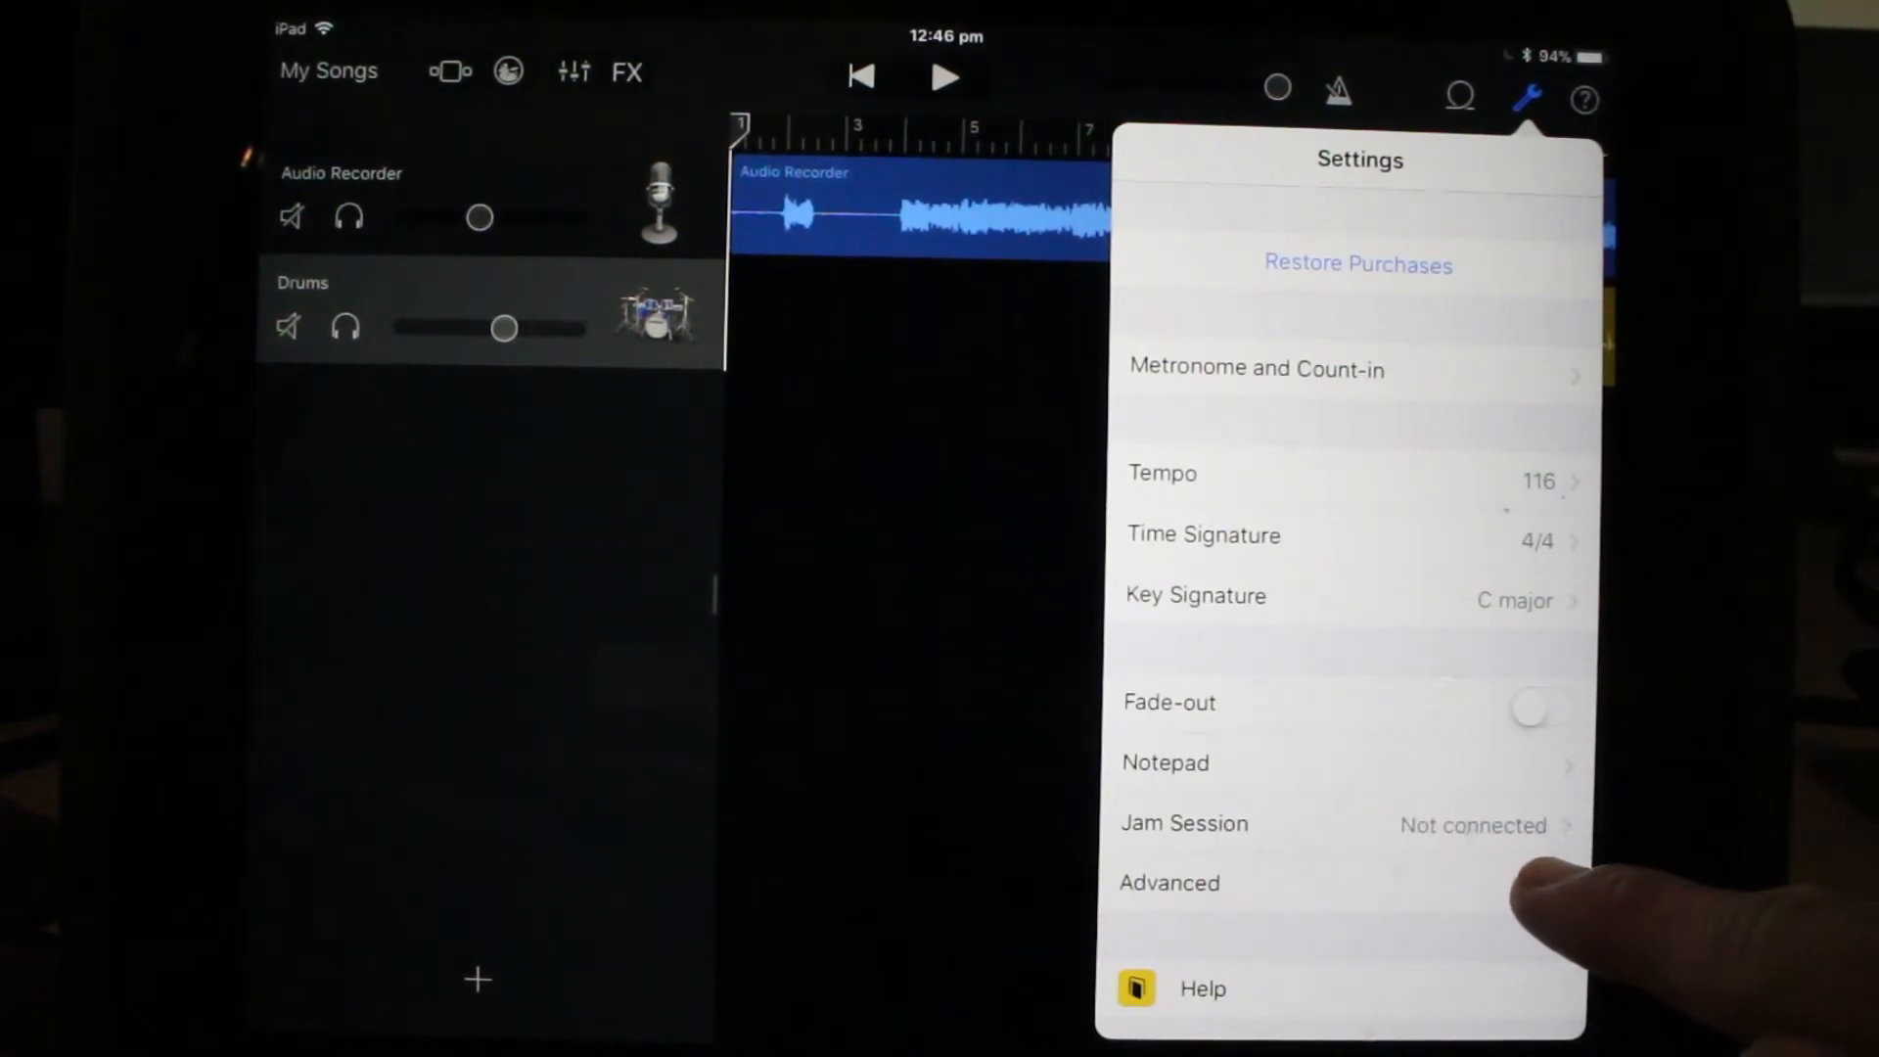
Step: Turn on 24-Bit Audio Resolution in the Advanced settings
click(1169, 882)
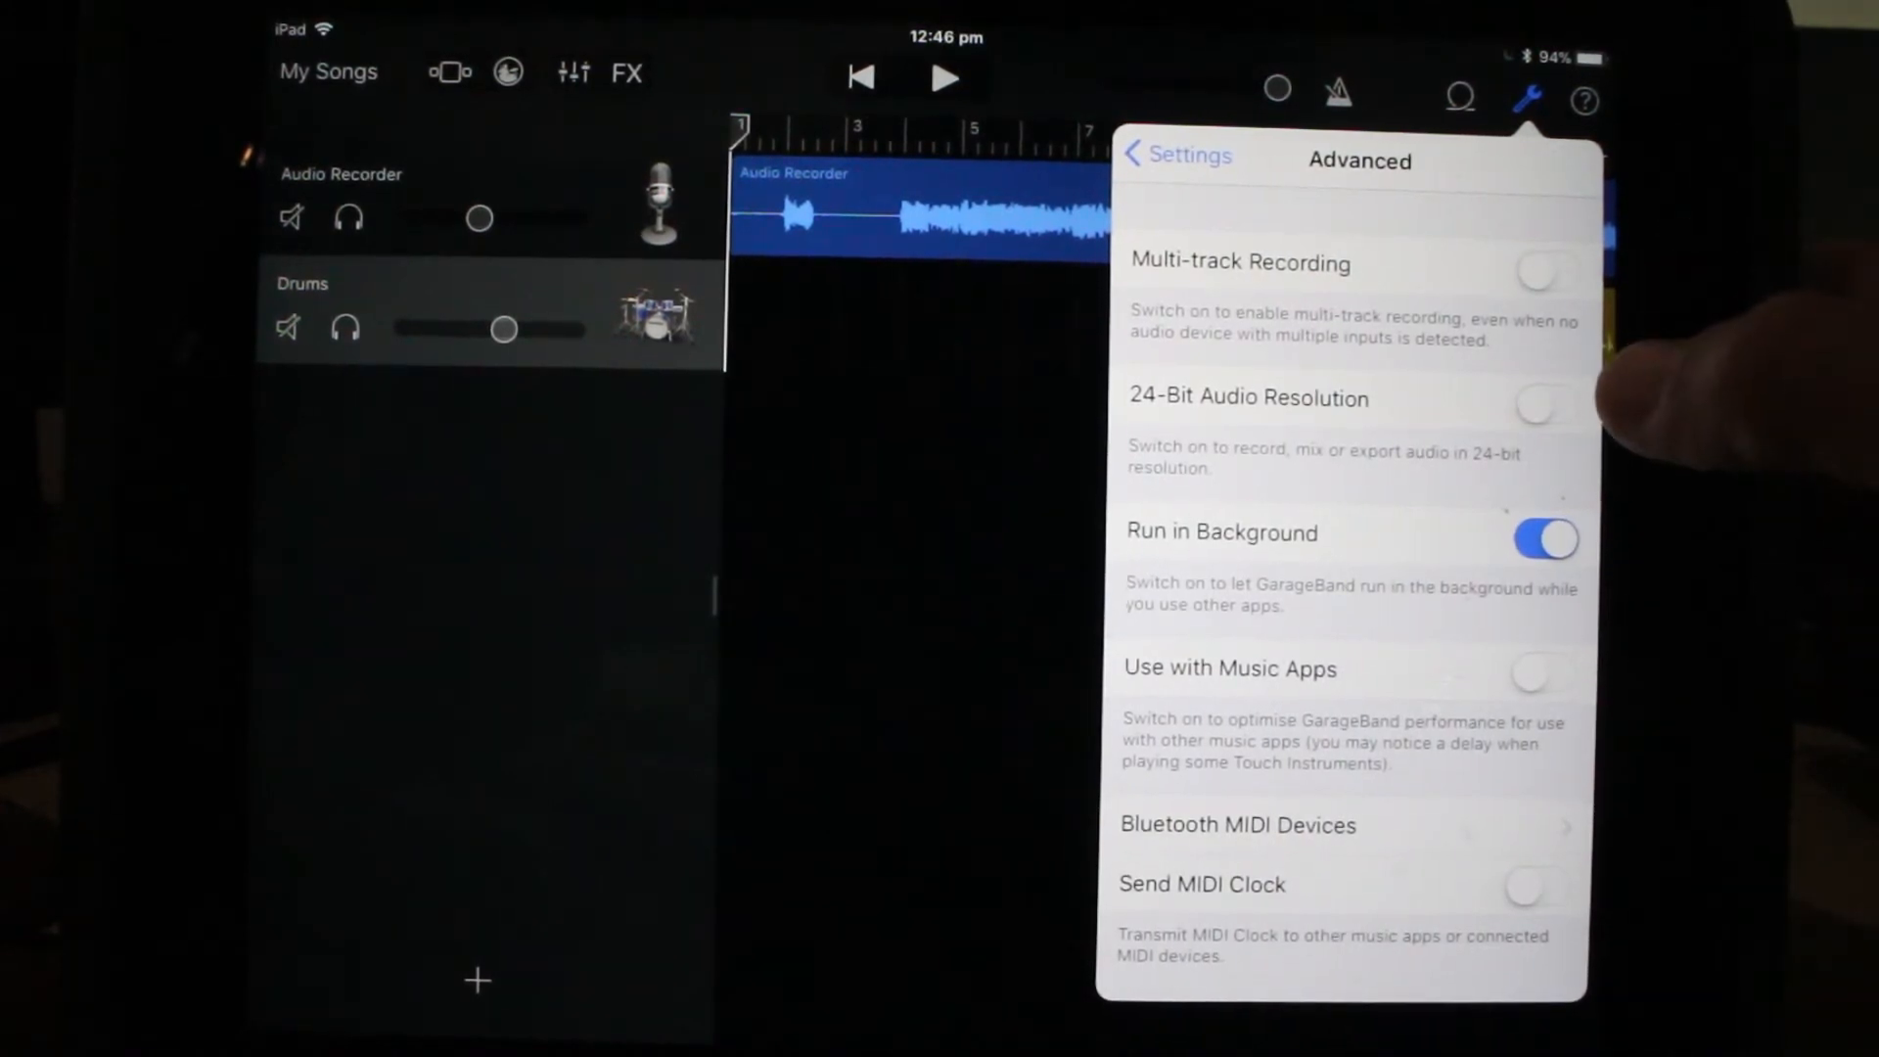
mouse_move(1534, 406)
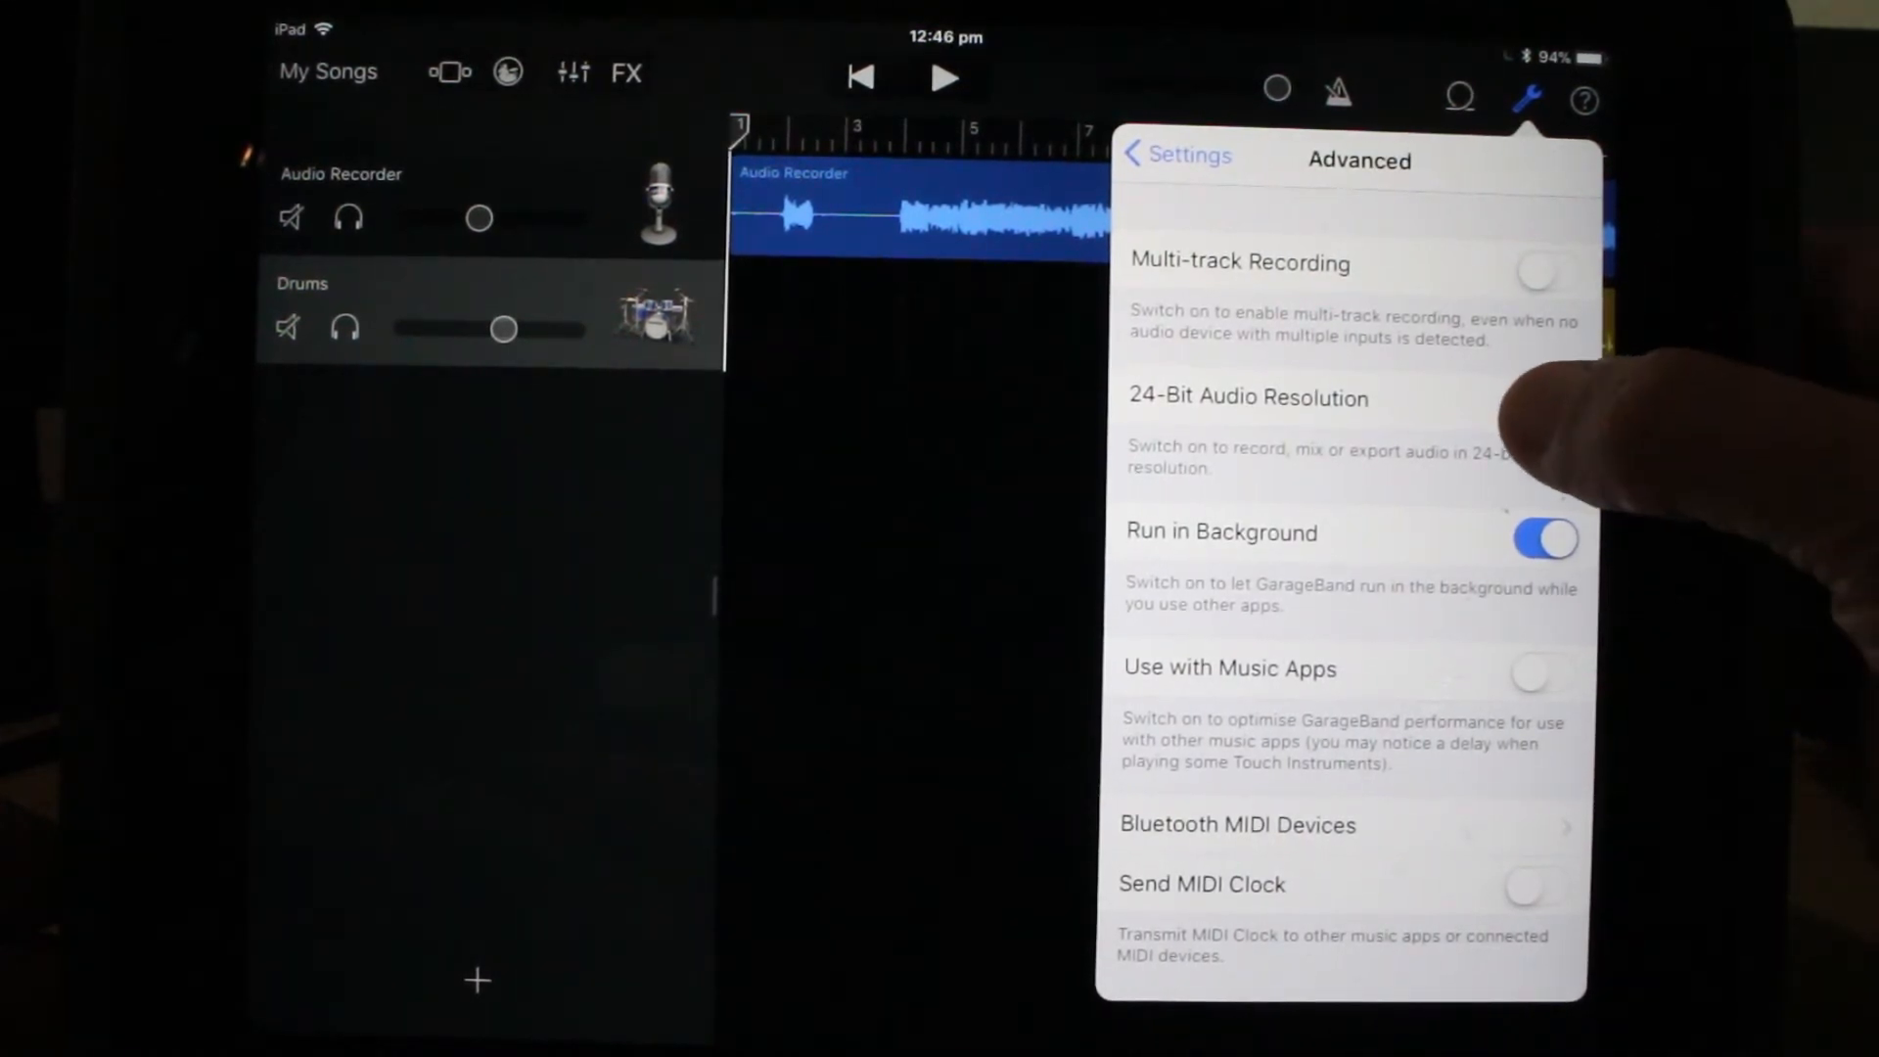
click(1544, 404)
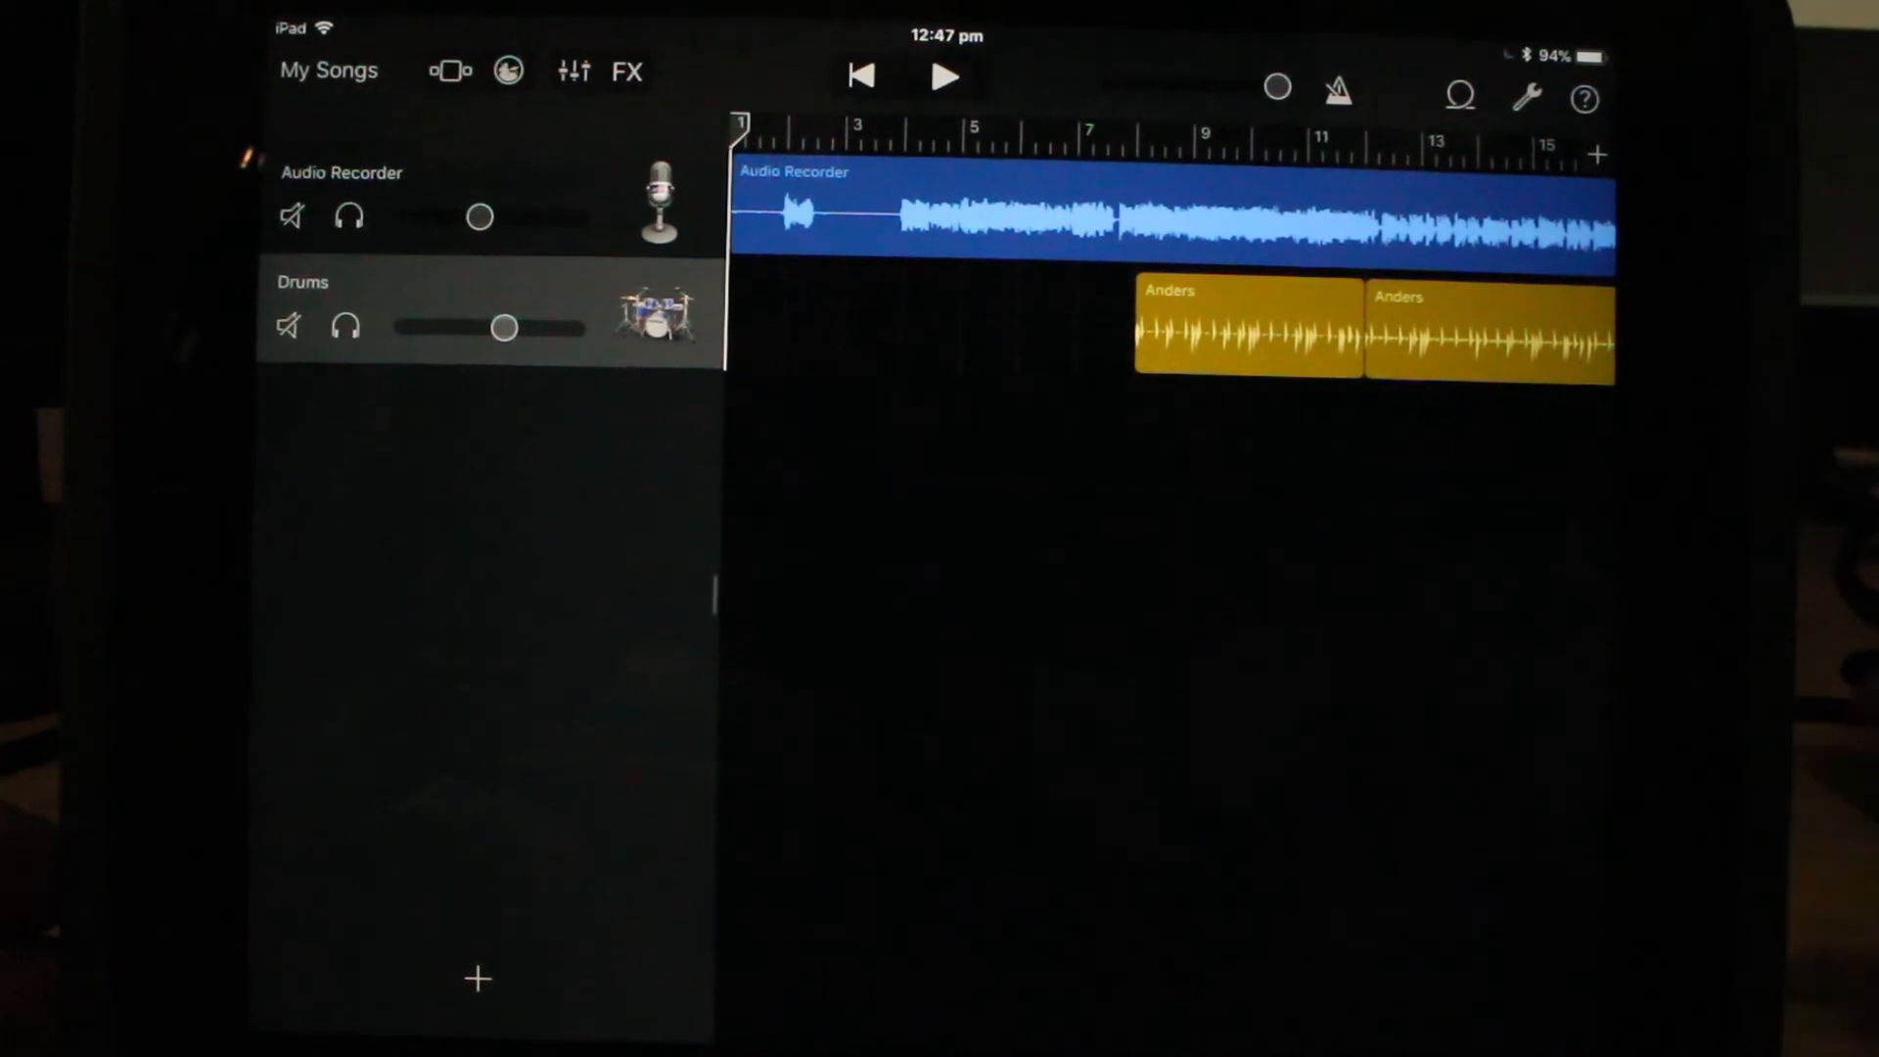
Step: Return to My Songs and start sharing the College song
click(327, 70)
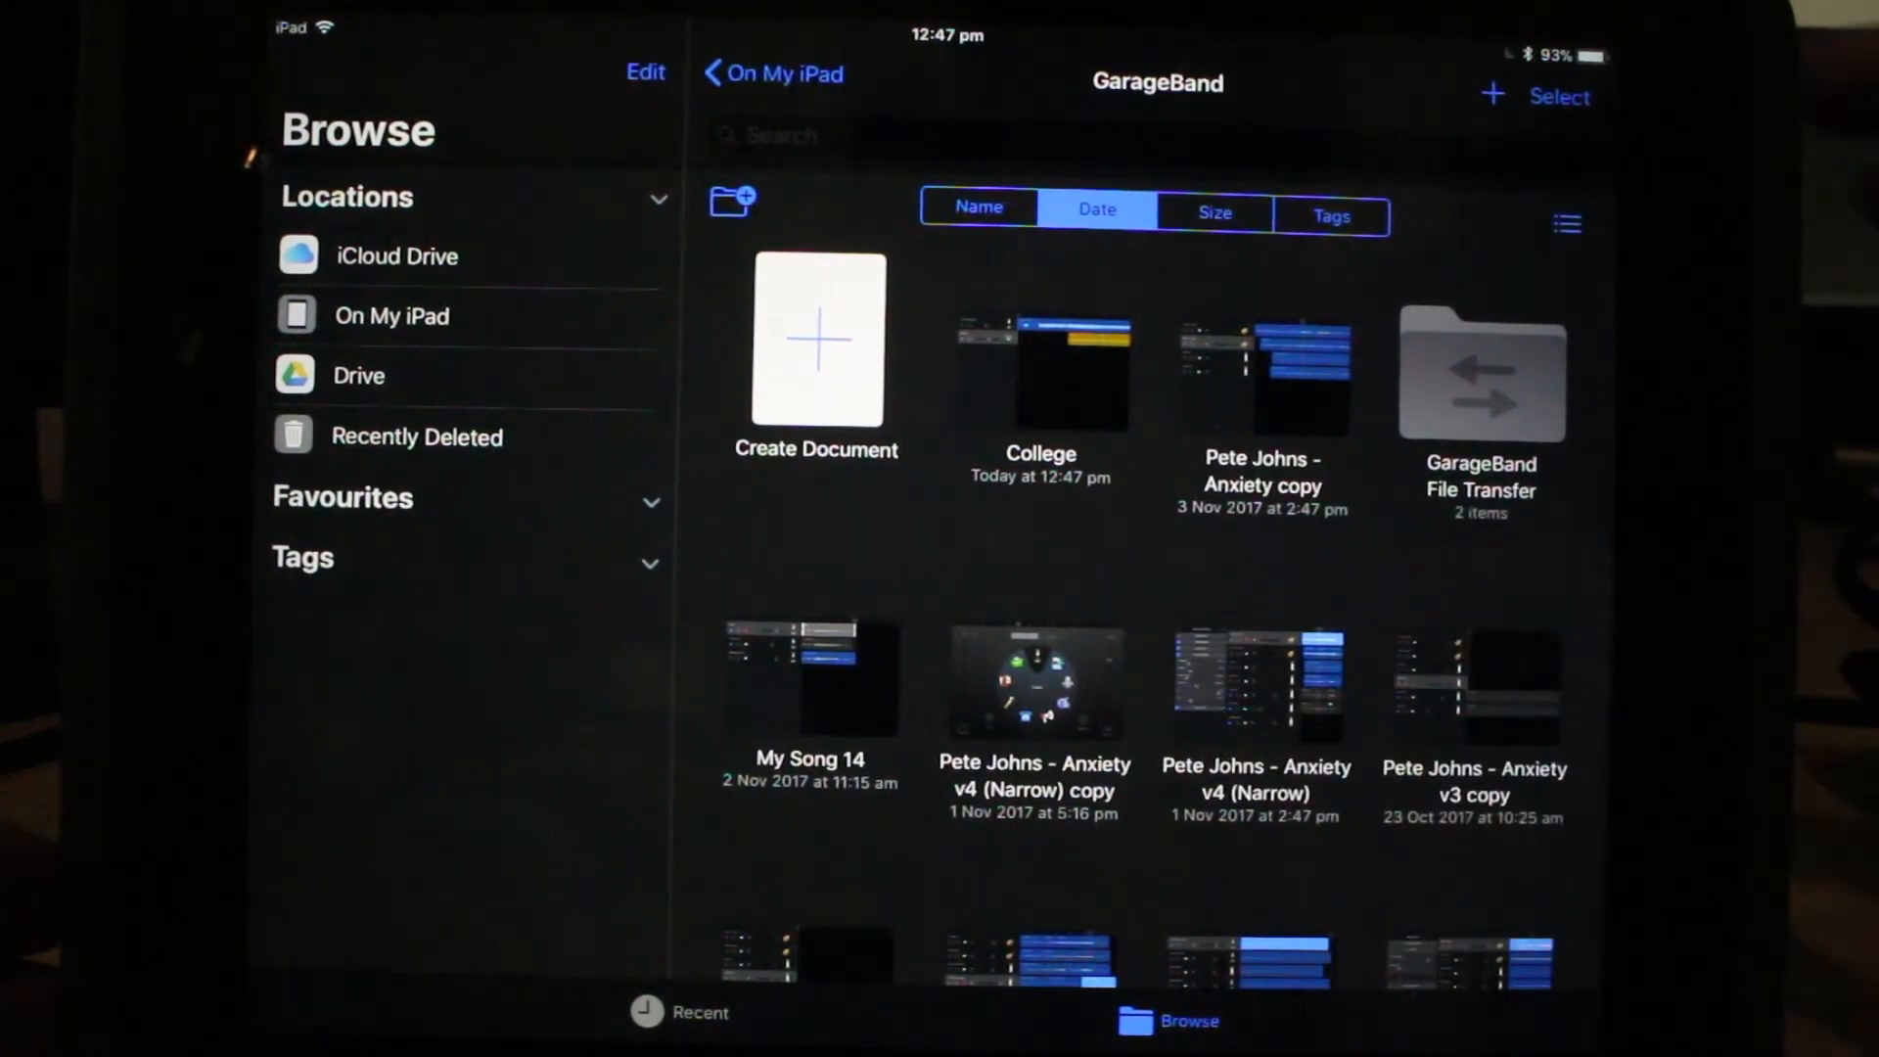
click(1560, 96)
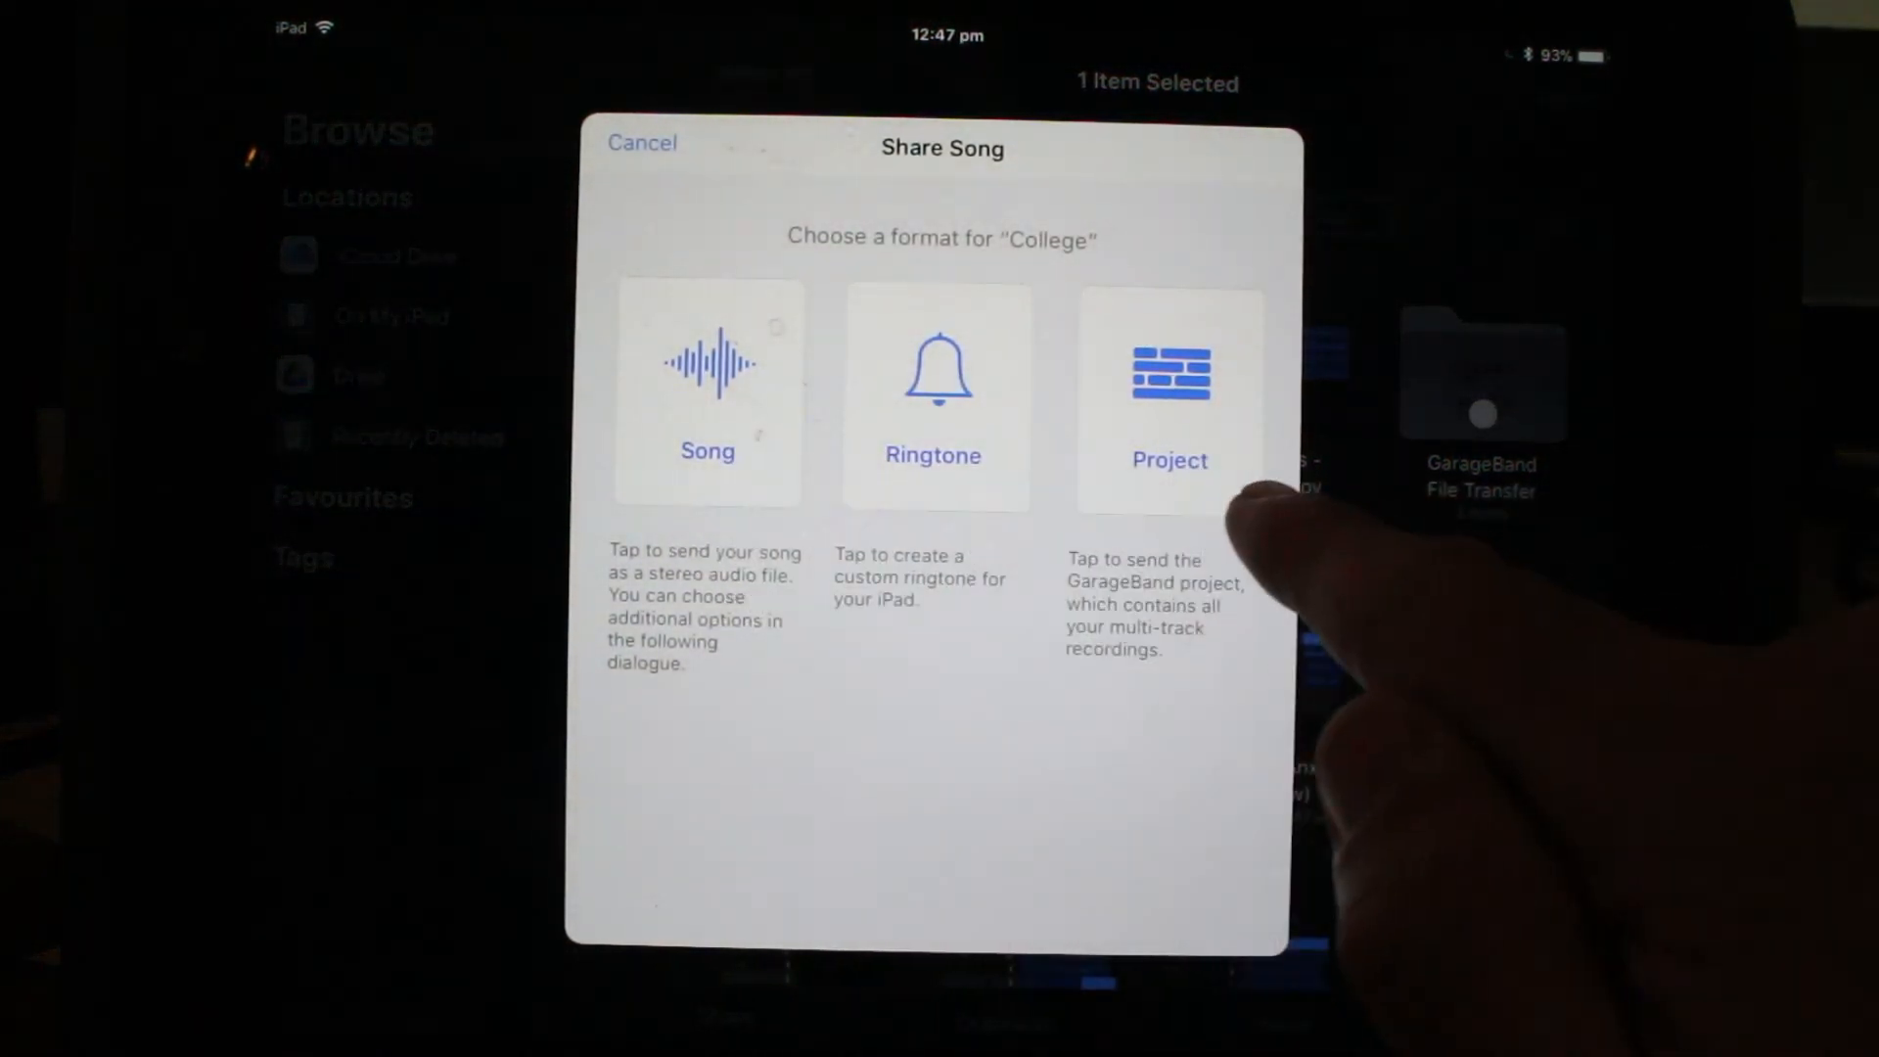
Step: Share College as a song with Uncompressed (WAV) audio quality
click(706, 396)
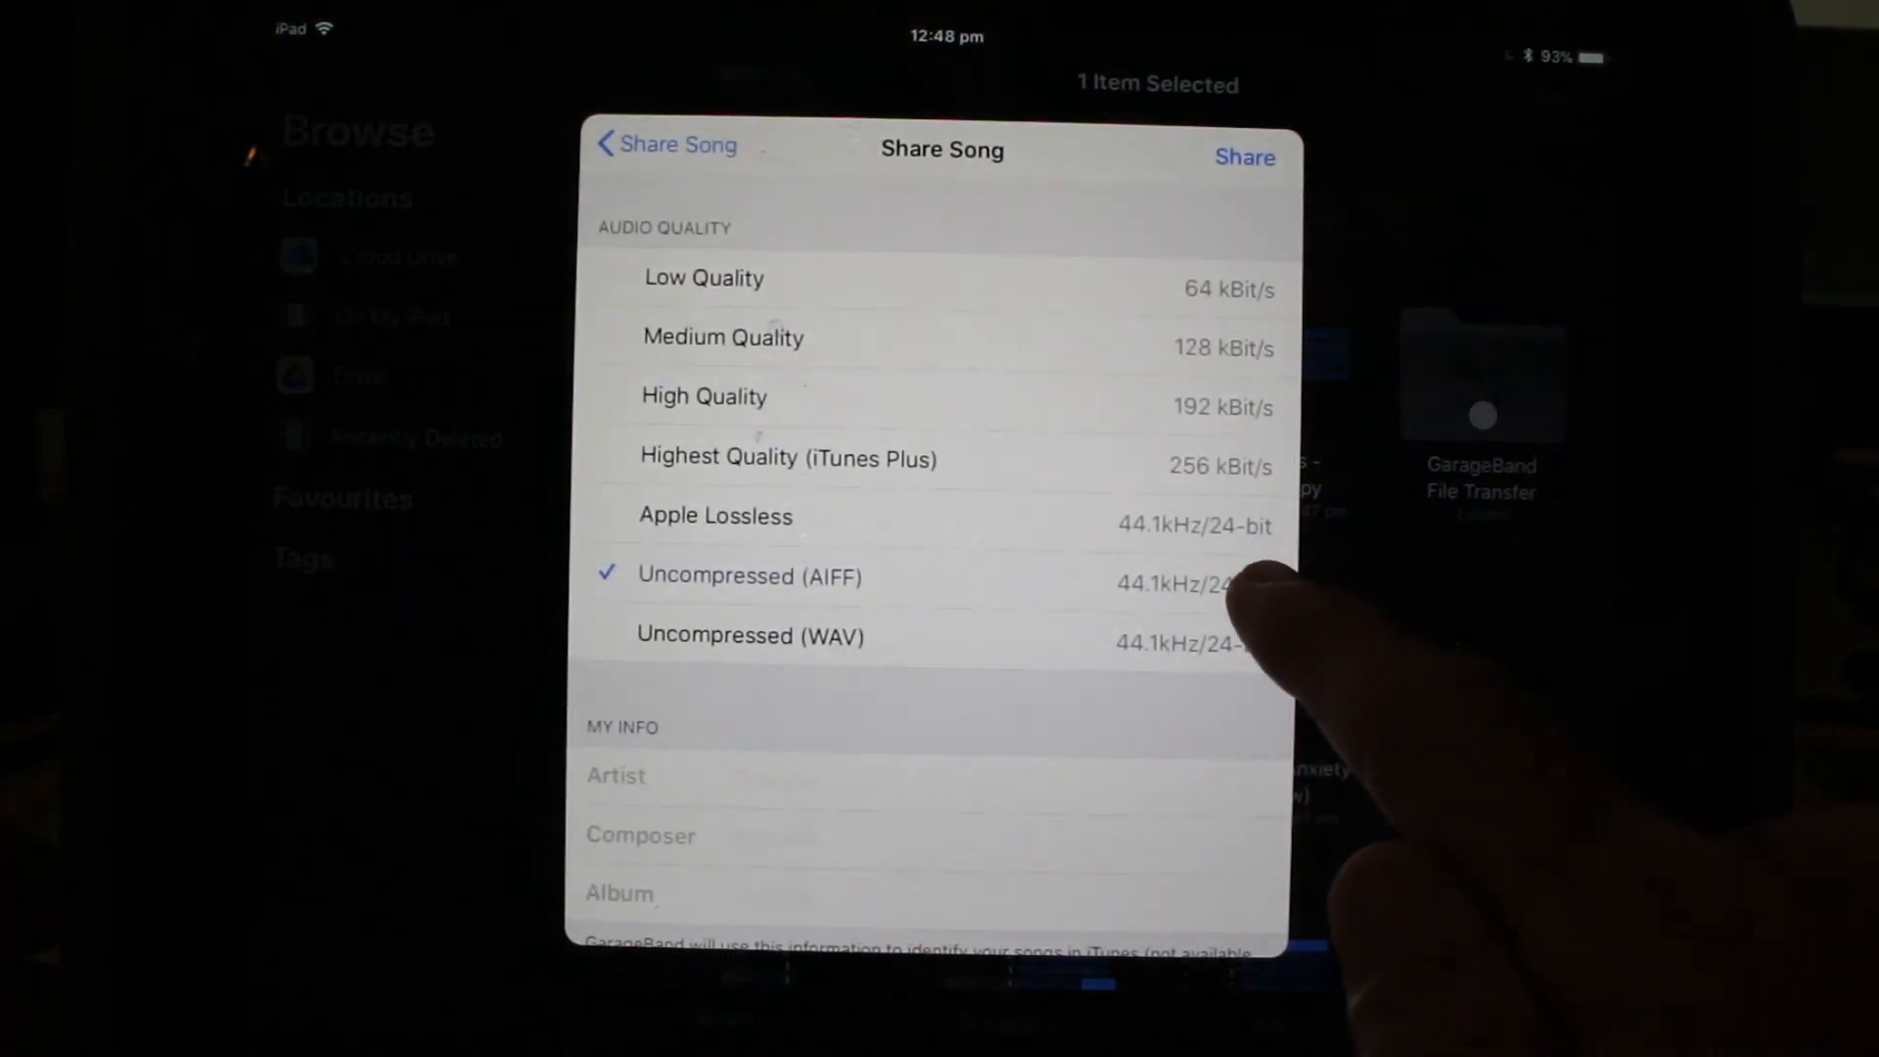
mouse_move(1259, 624)
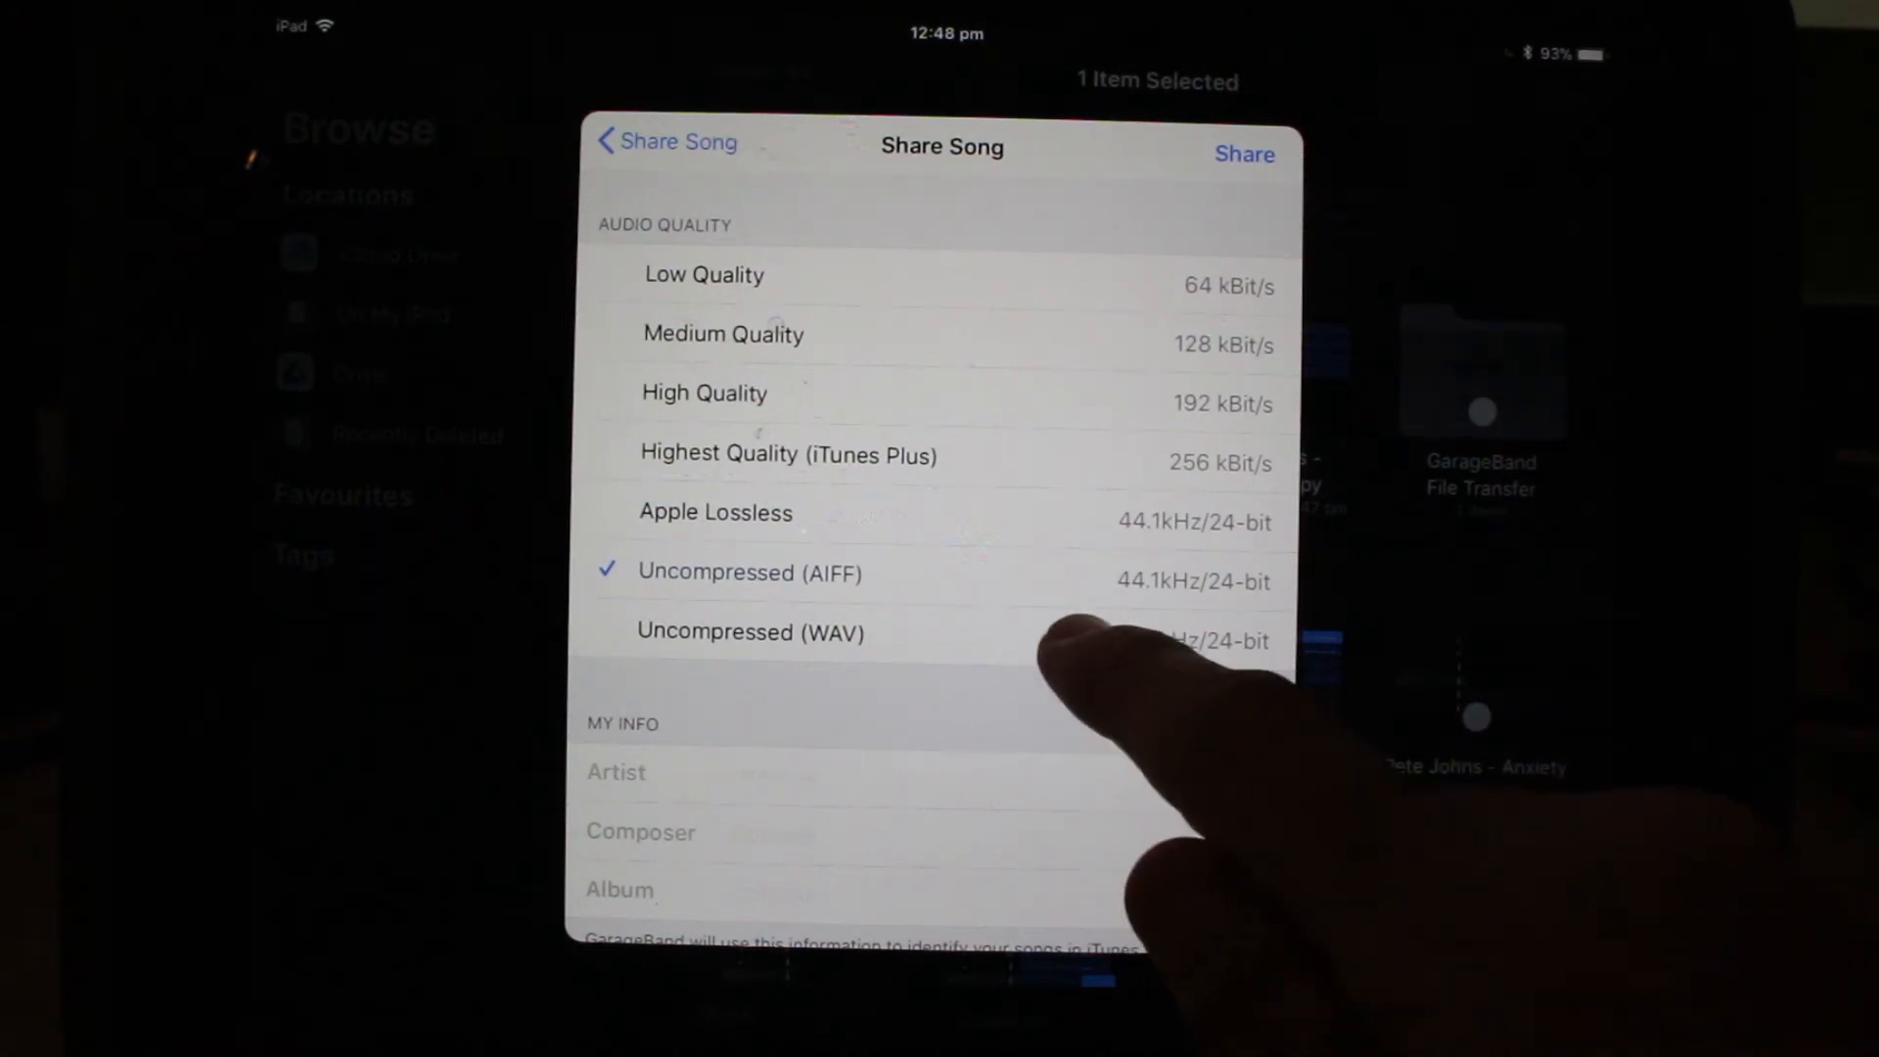
click(752, 632)
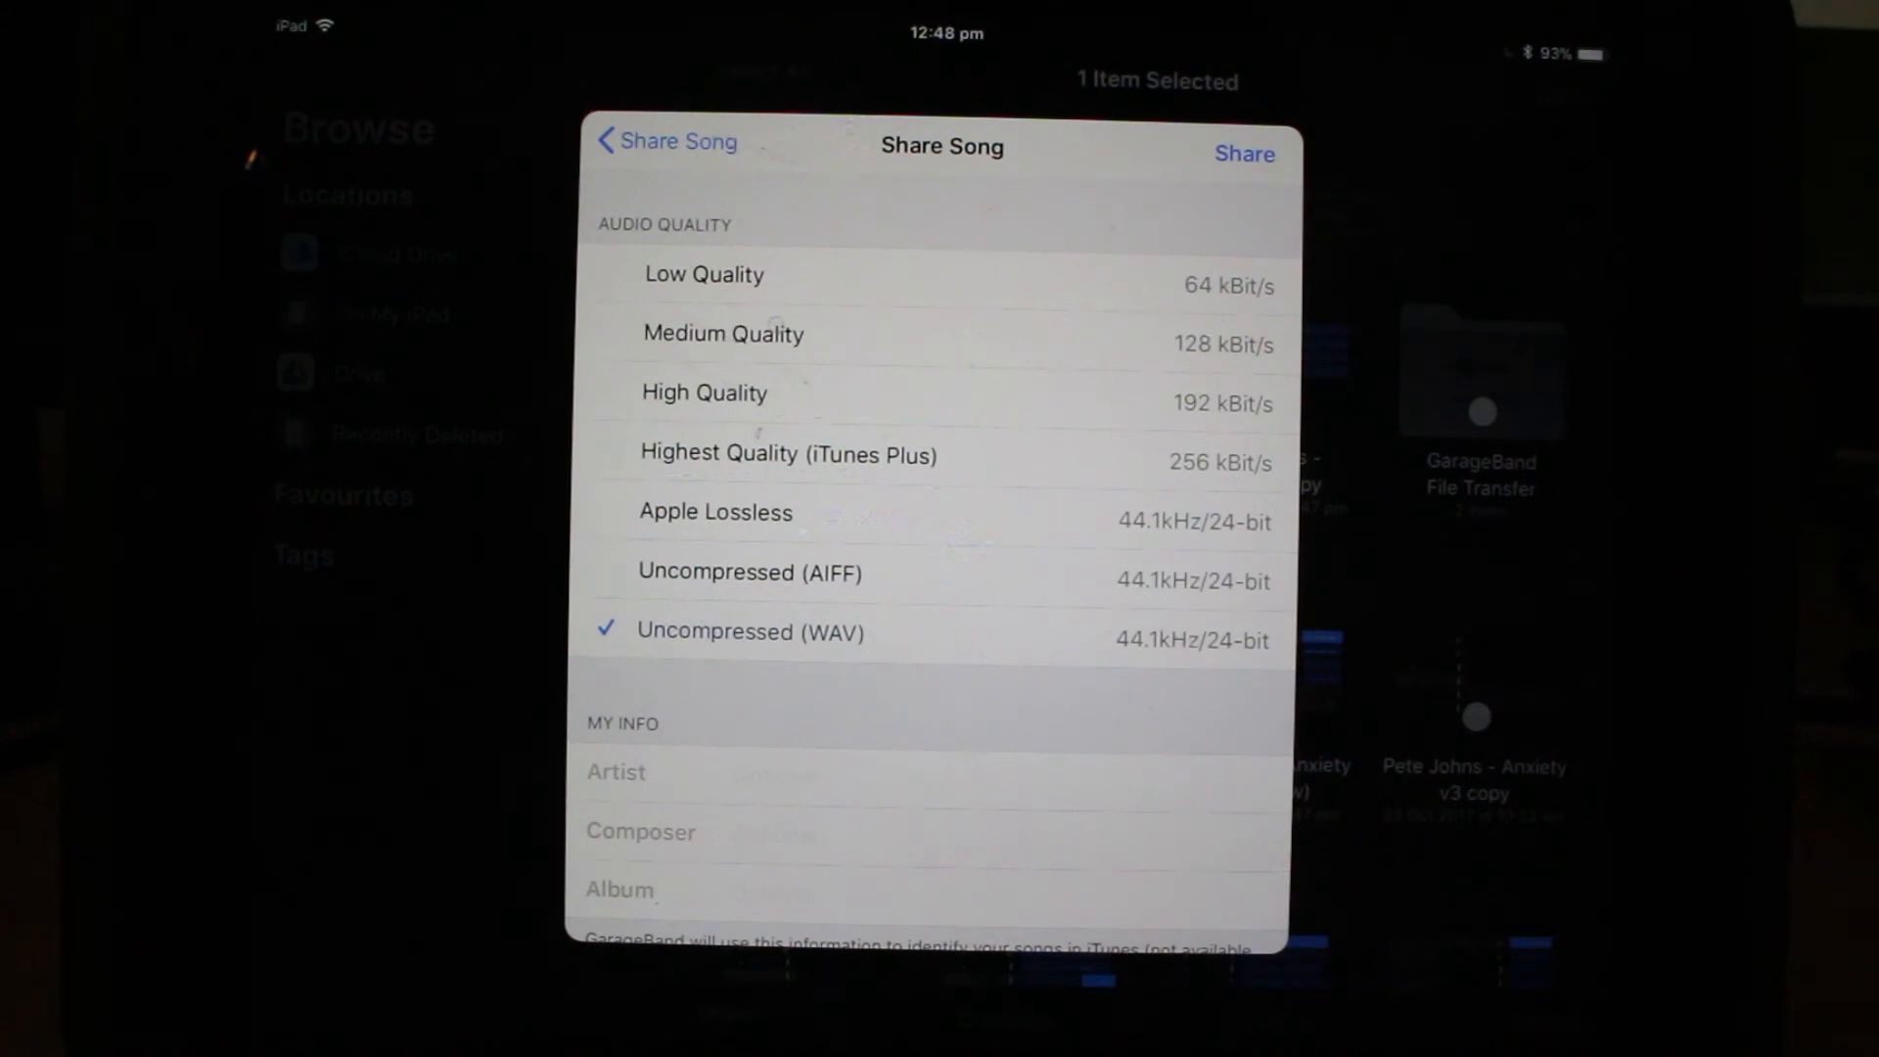